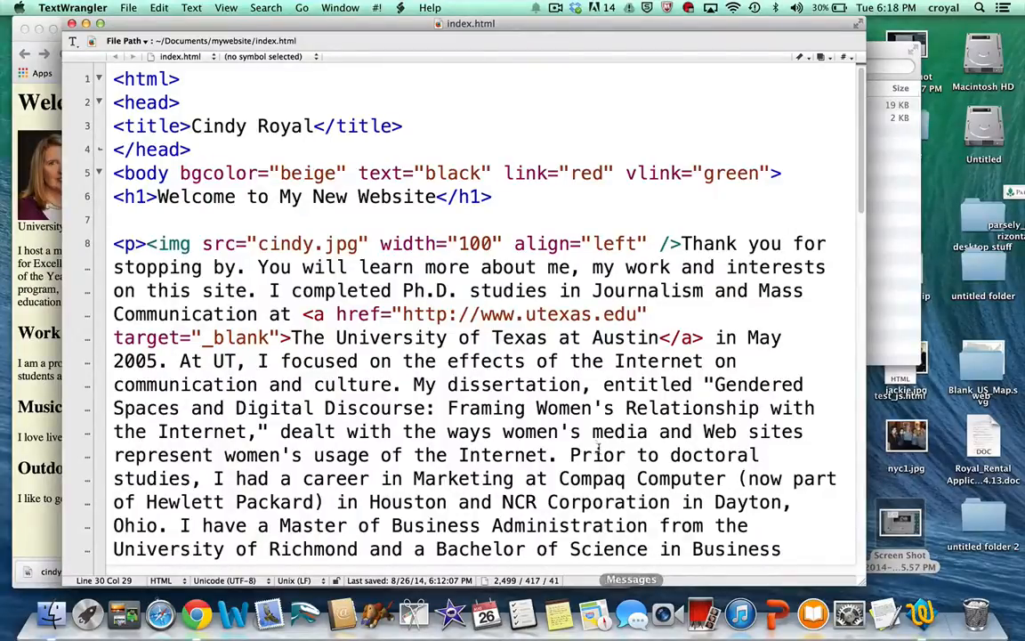
# - Scroll through the markup, then switch to Chrome to preview index.html with the bulleted bands list
pyautogui.scroll(-3)
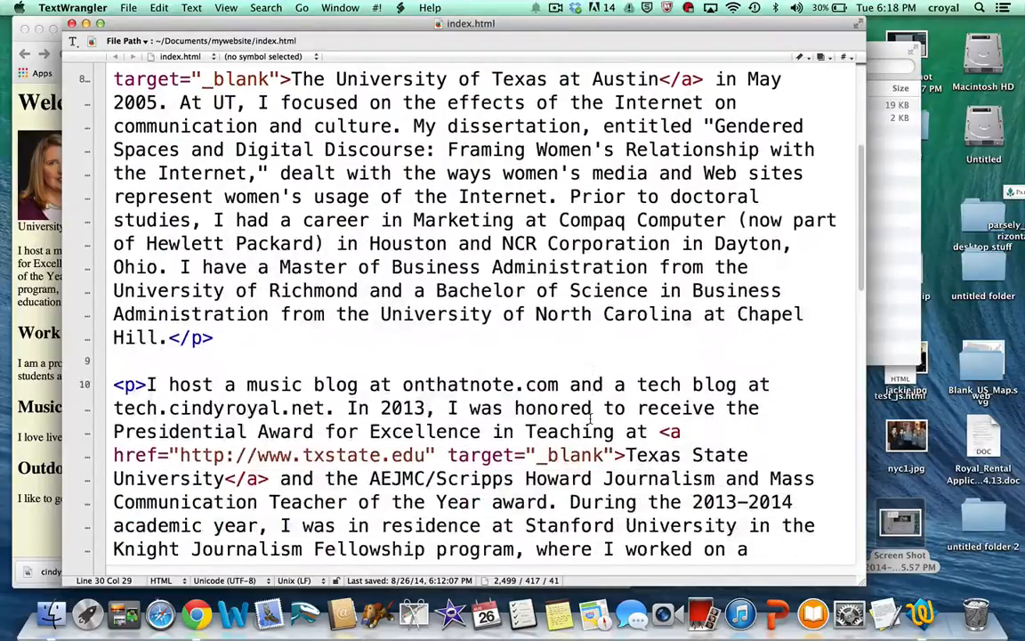
pyautogui.scroll(-3)
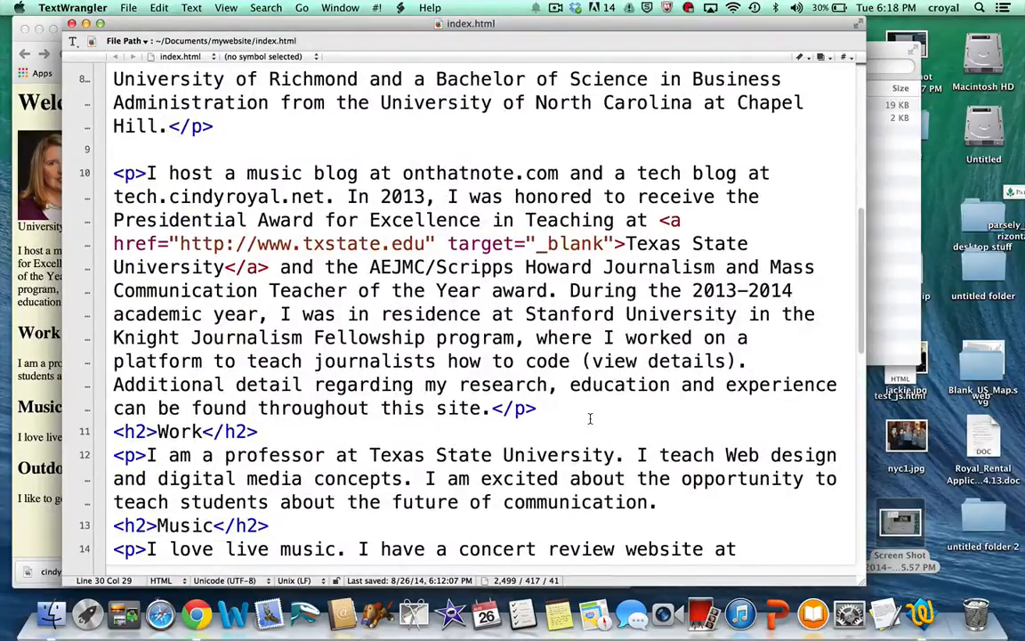
pyautogui.scroll(-3)
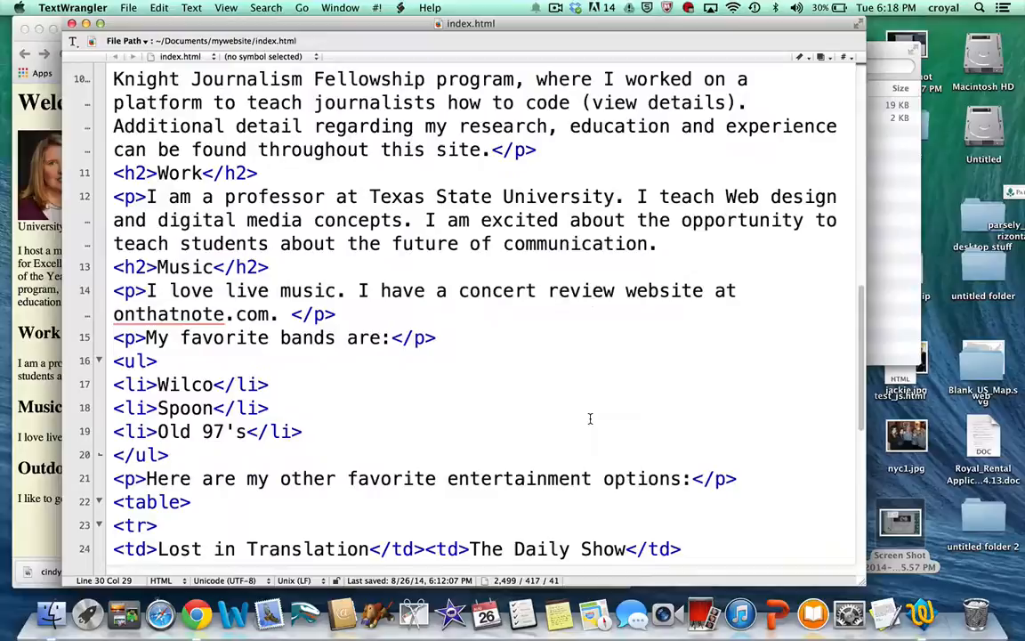
pyautogui.scroll(-3)
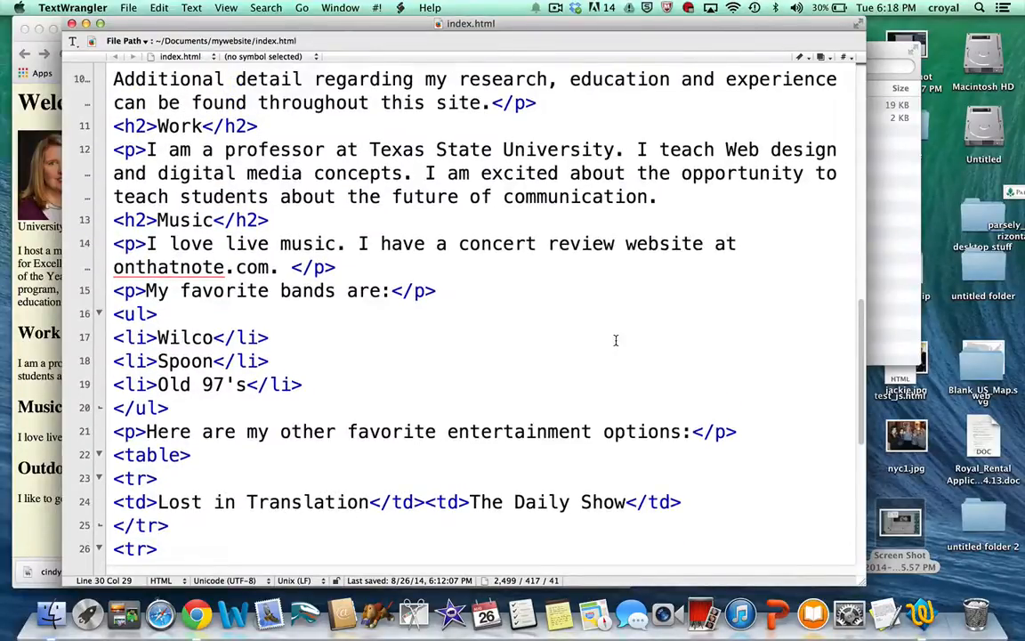
pyautogui.moveTo(548, 296)
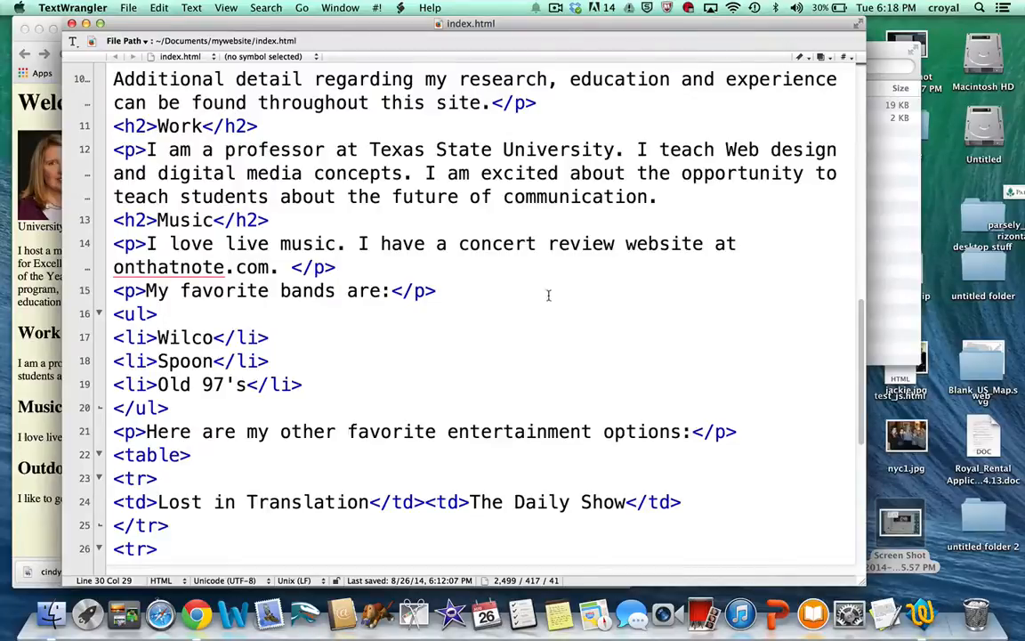
pyautogui.moveTo(138, 295)
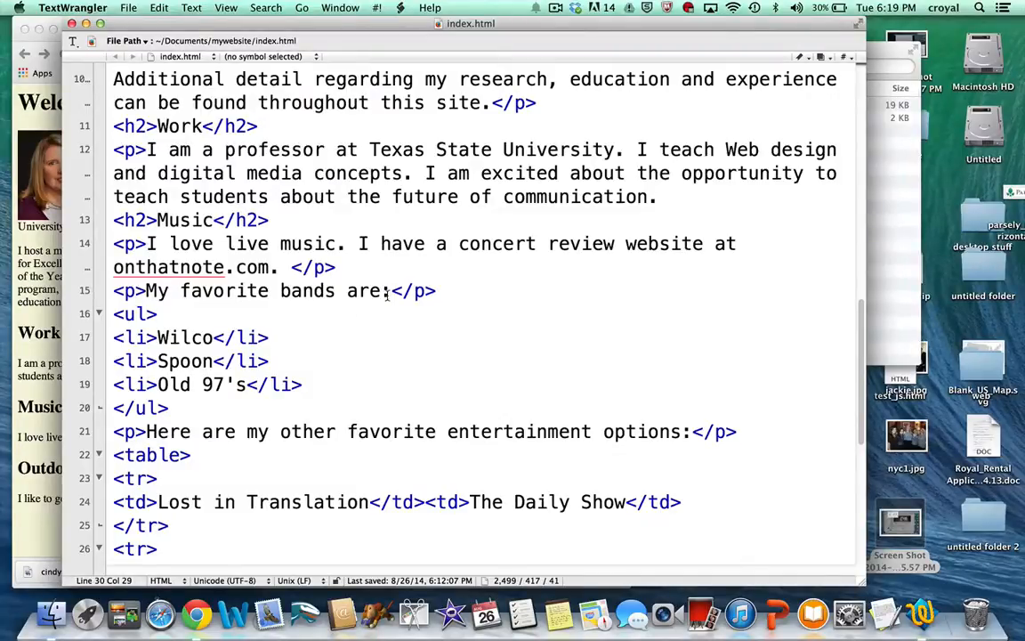
pyautogui.scroll(-3)
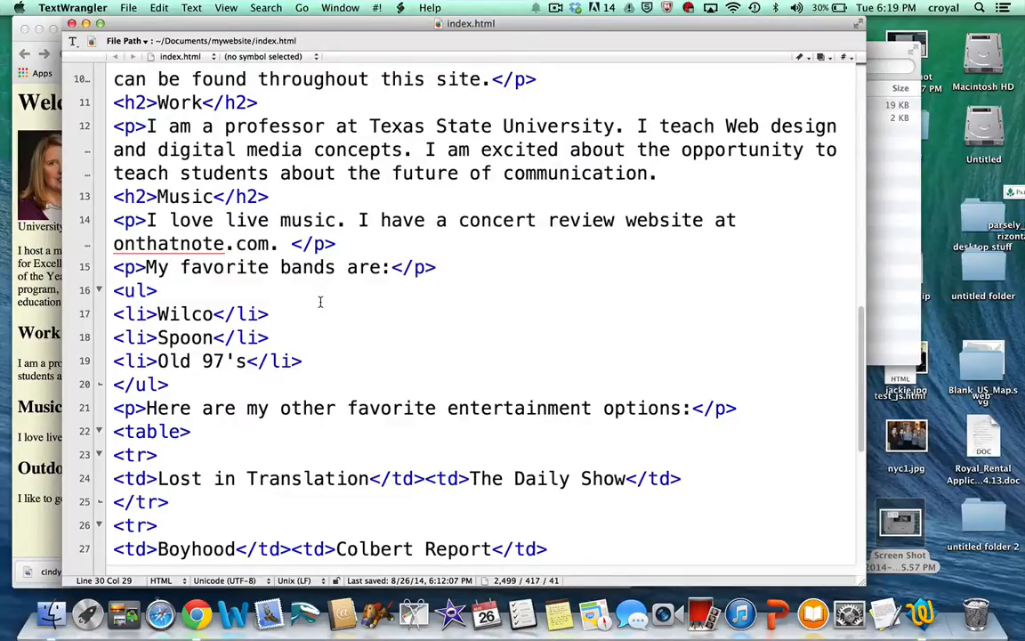
pyautogui.moveTo(324, 326)
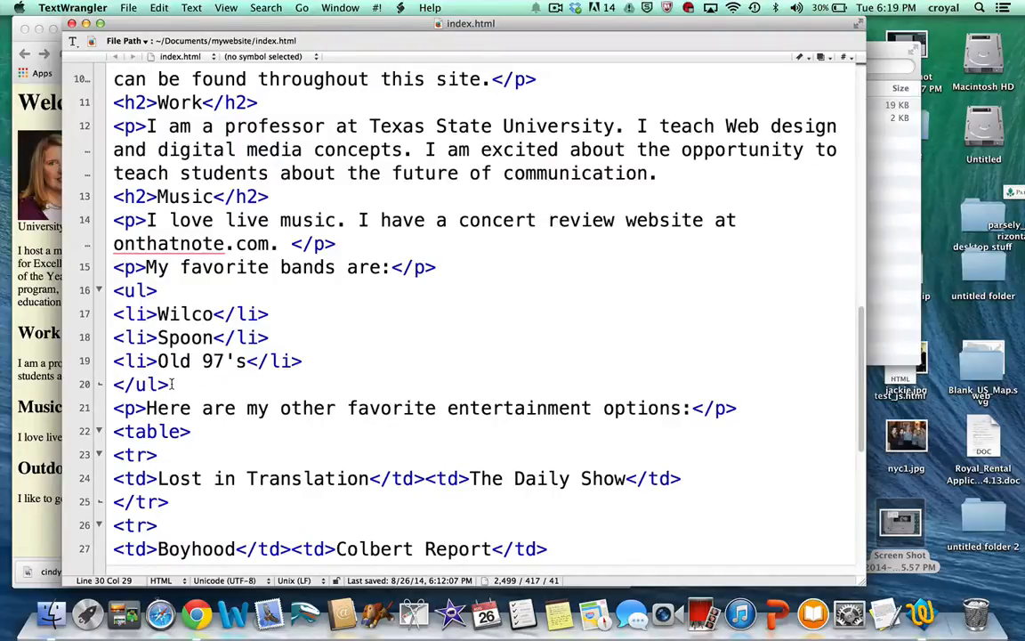
pyautogui.moveTo(110, 313)
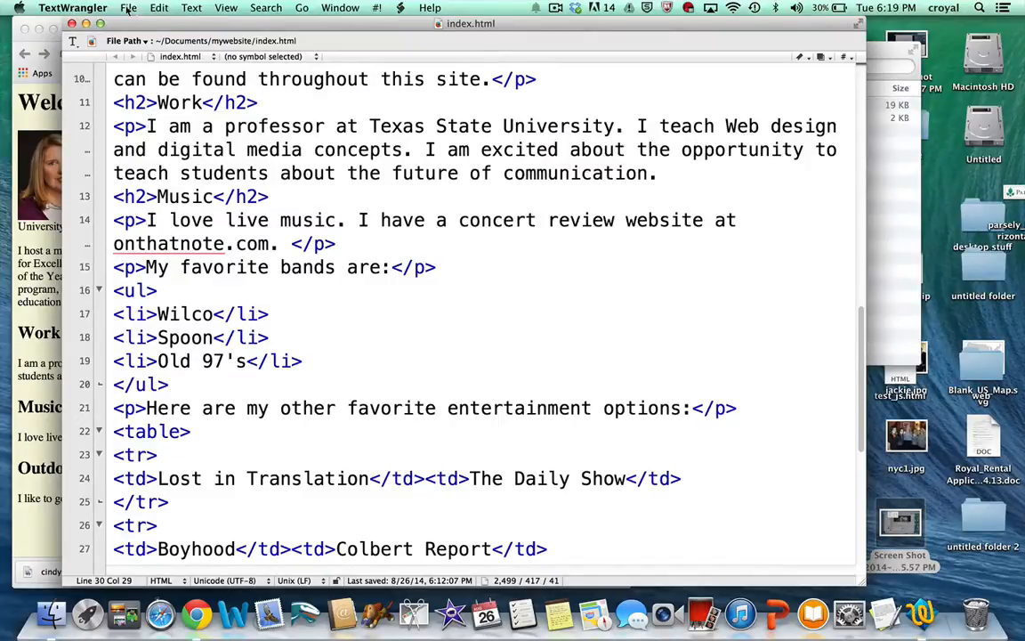
pyautogui.click(128, 8)
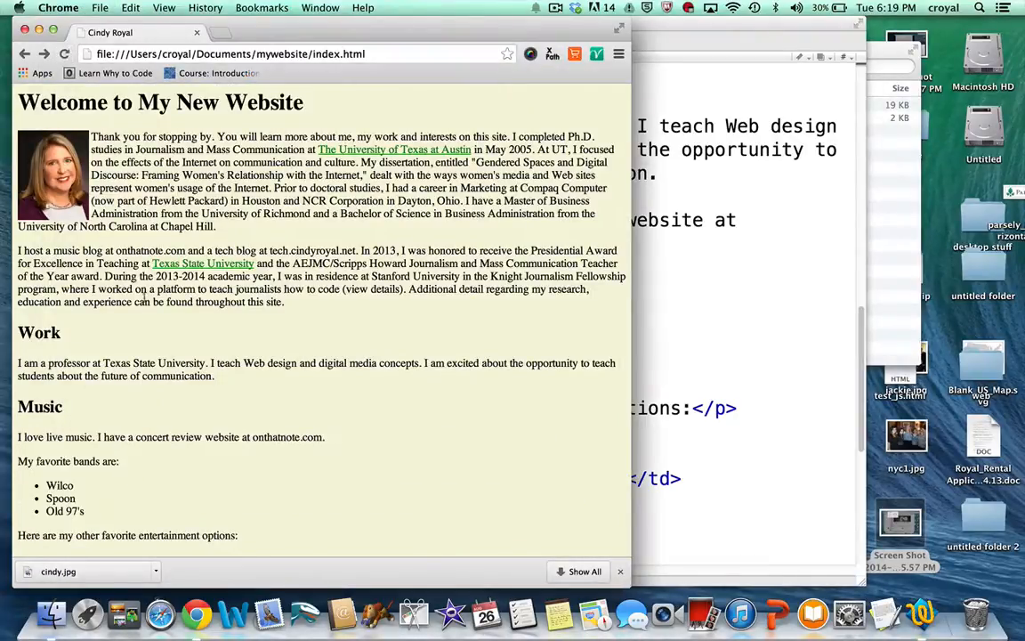
pyautogui.moveTo(82, 490)
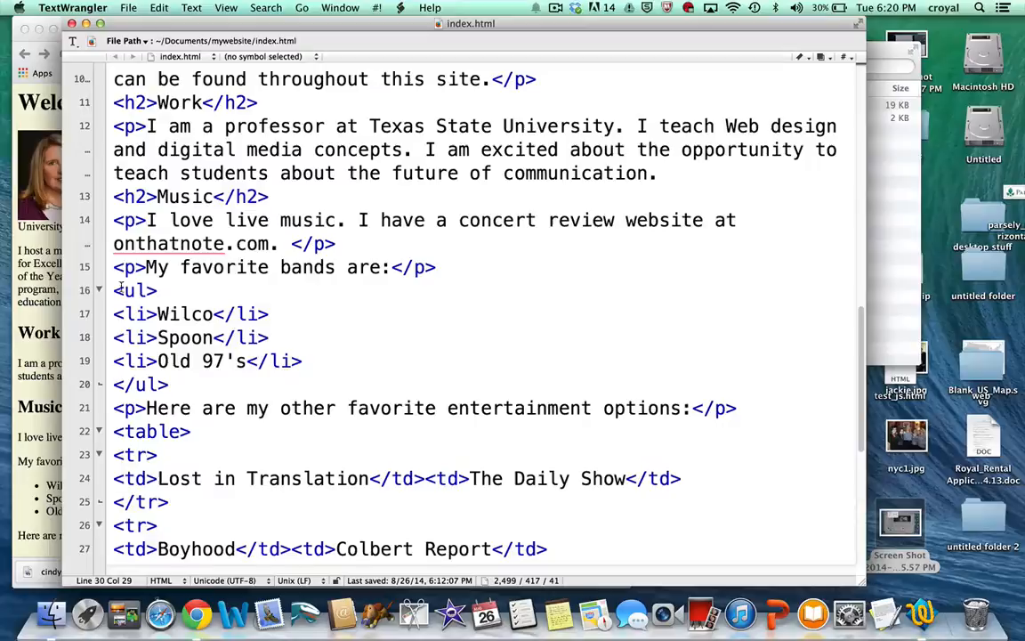
# - Change the bands list's <ul> tag to <ol> so it becomes an ordered list
pyautogui.click(134, 290)
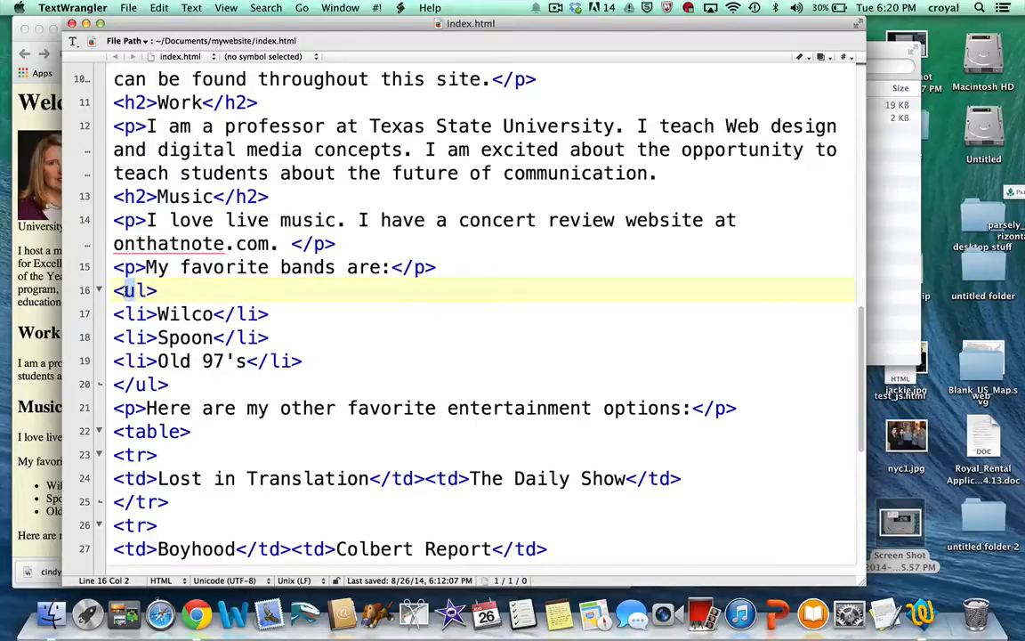
pyautogui.write('o')
pyautogui.click(484, 385)
pyautogui.write('o')
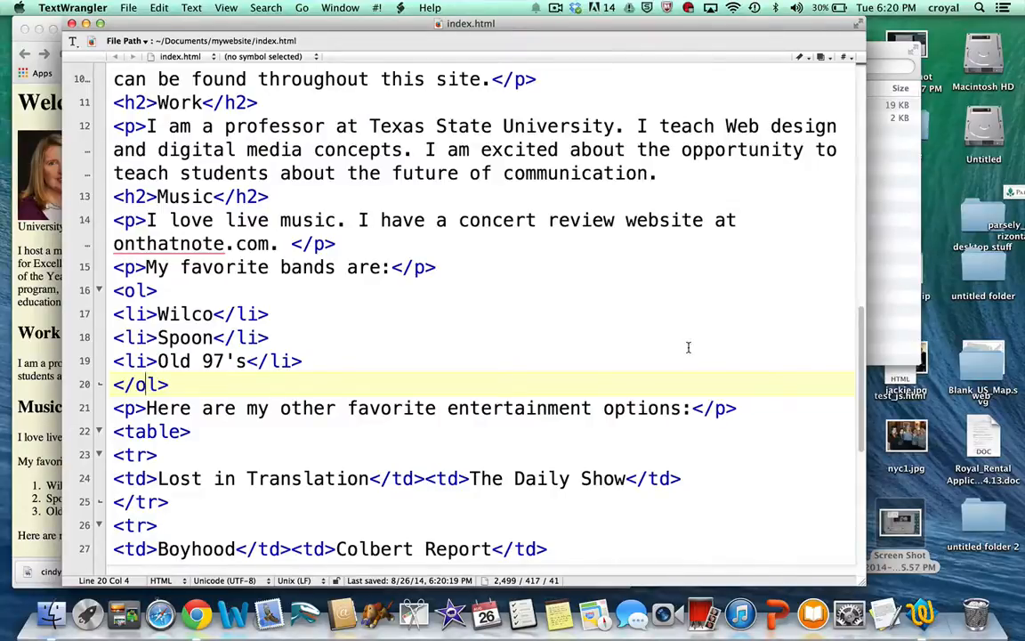
pyautogui.scroll(-3)
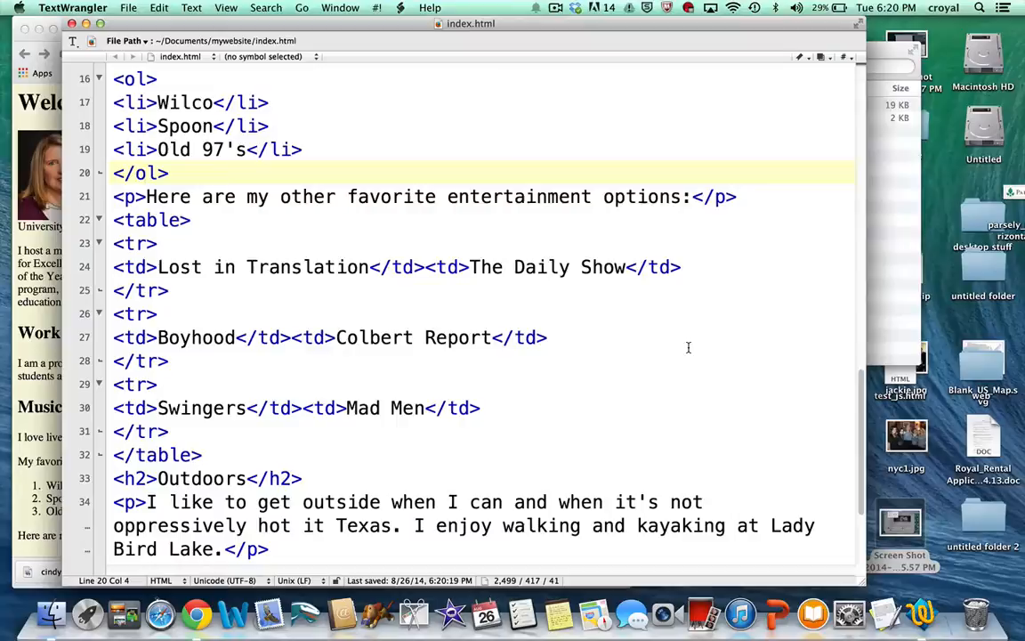
pyautogui.moveTo(278, 196)
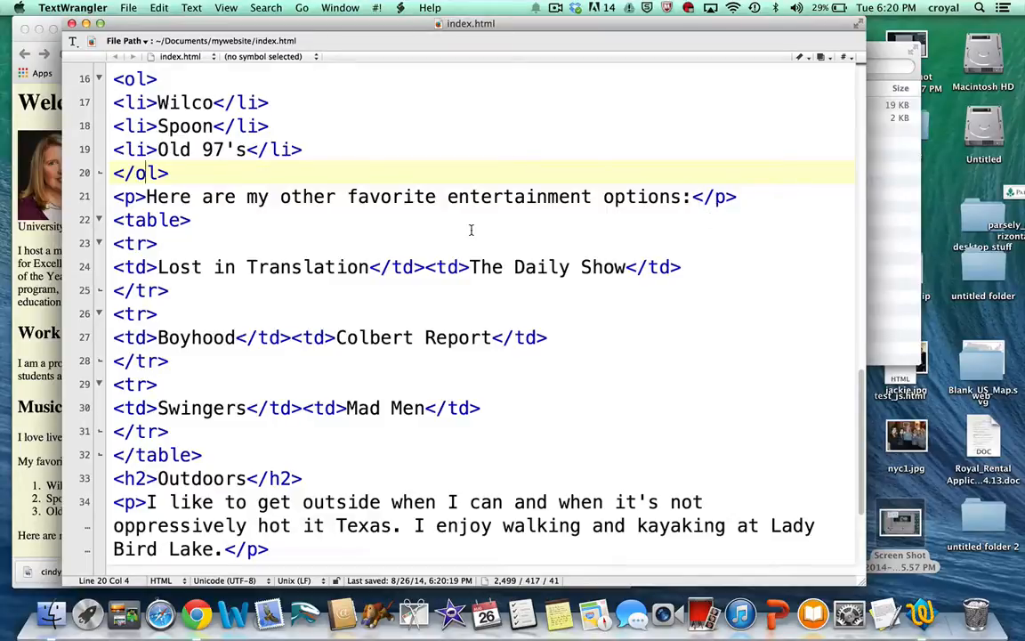
pyautogui.moveTo(435, 224)
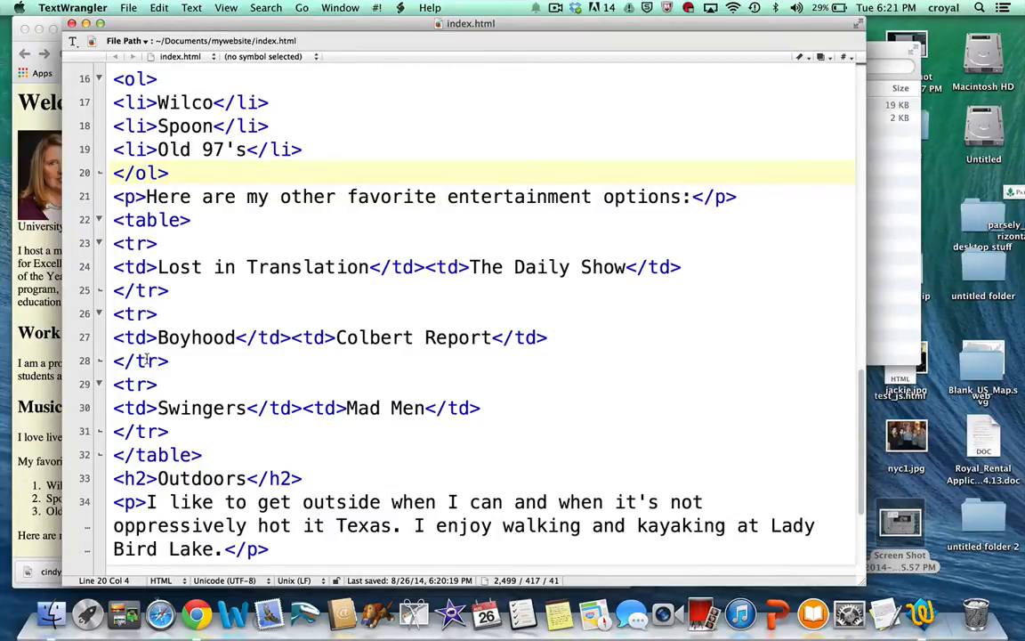
pyautogui.moveTo(131, 271)
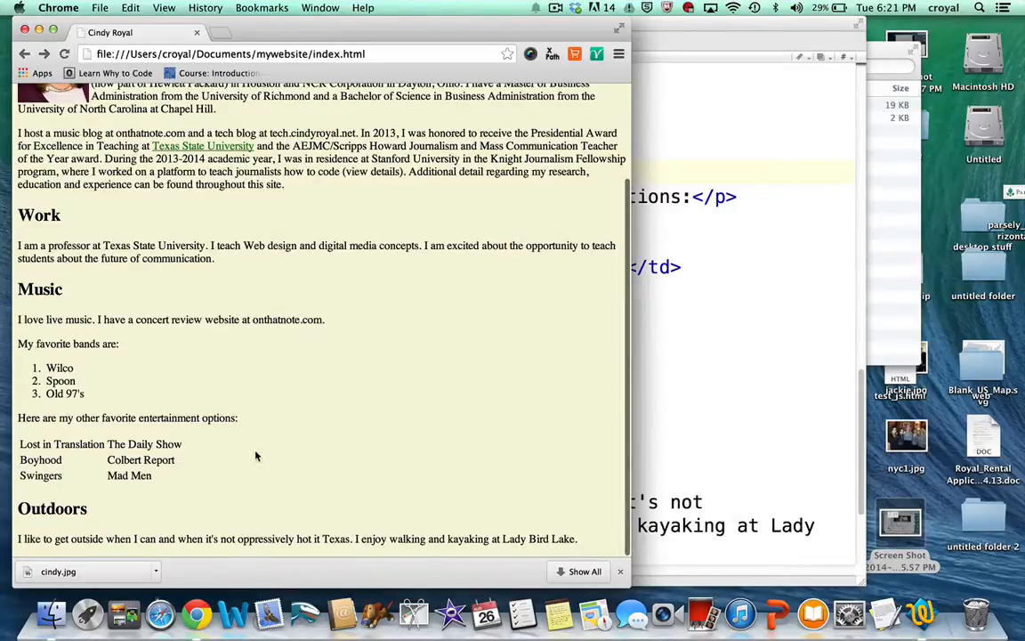
pyautogui.moveTo(75, 488)
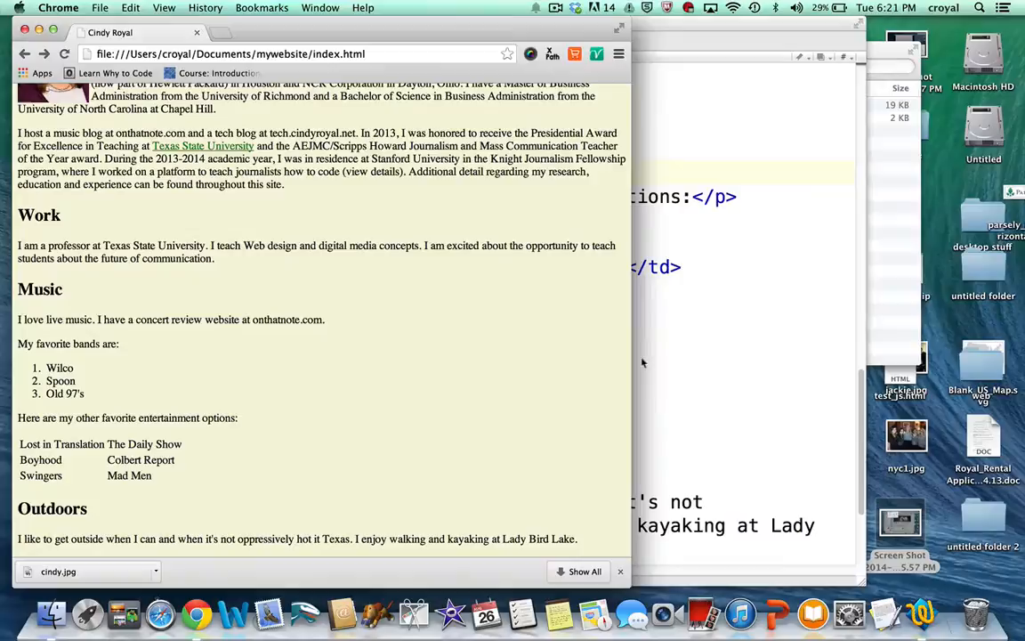
pyautogui.moveTo(167, 460)
pyautogui.write('<tr>')
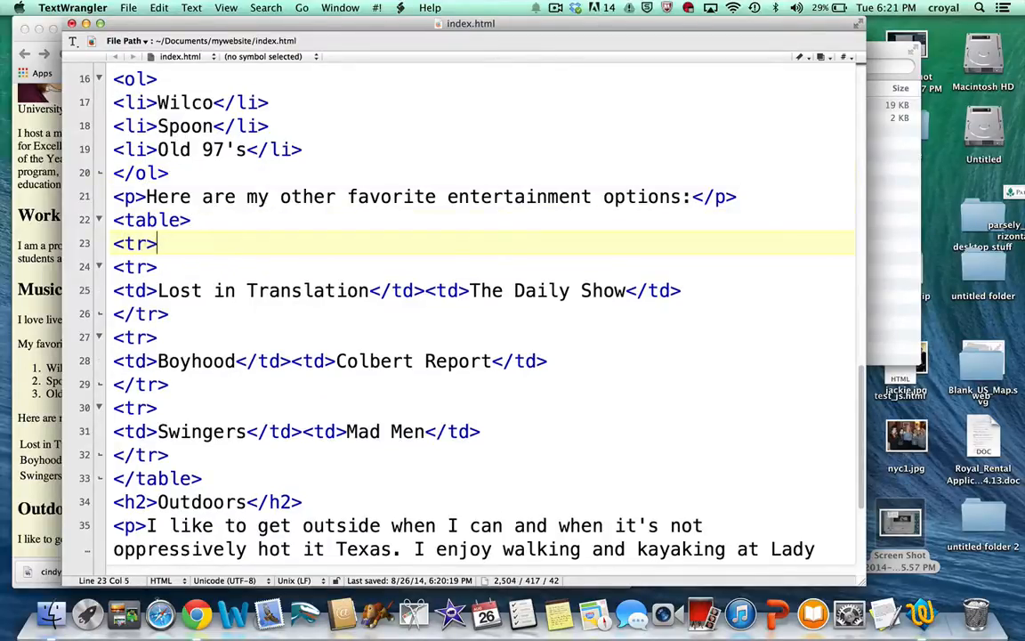
# - Close the first row with </tr> and fill it with <th>Movies</th><th>TV Shows</th> header cells
pyautogui.write('</t')
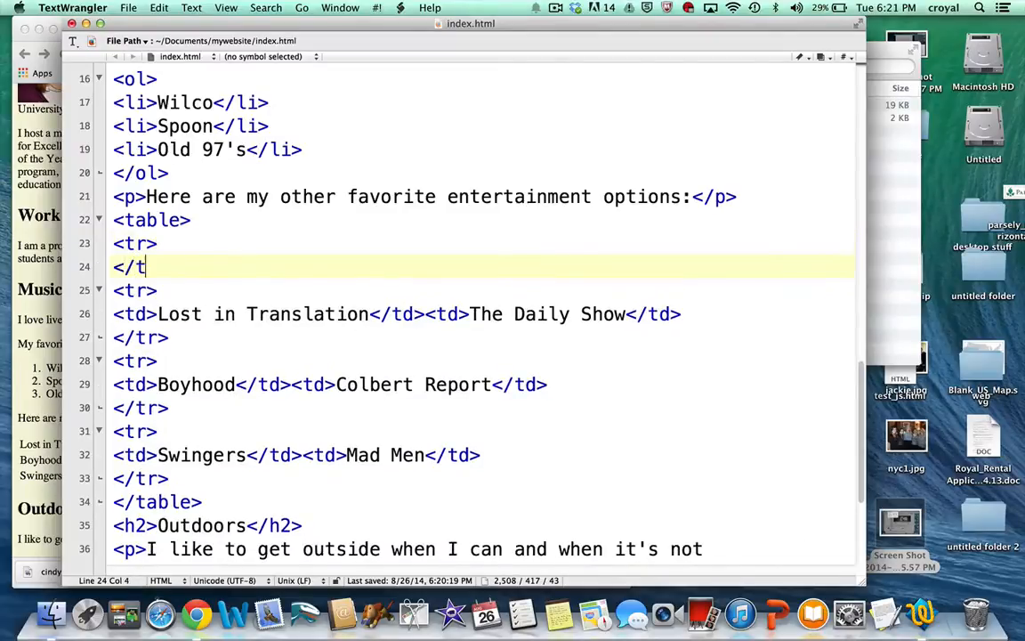
pyautogui.write('r>')
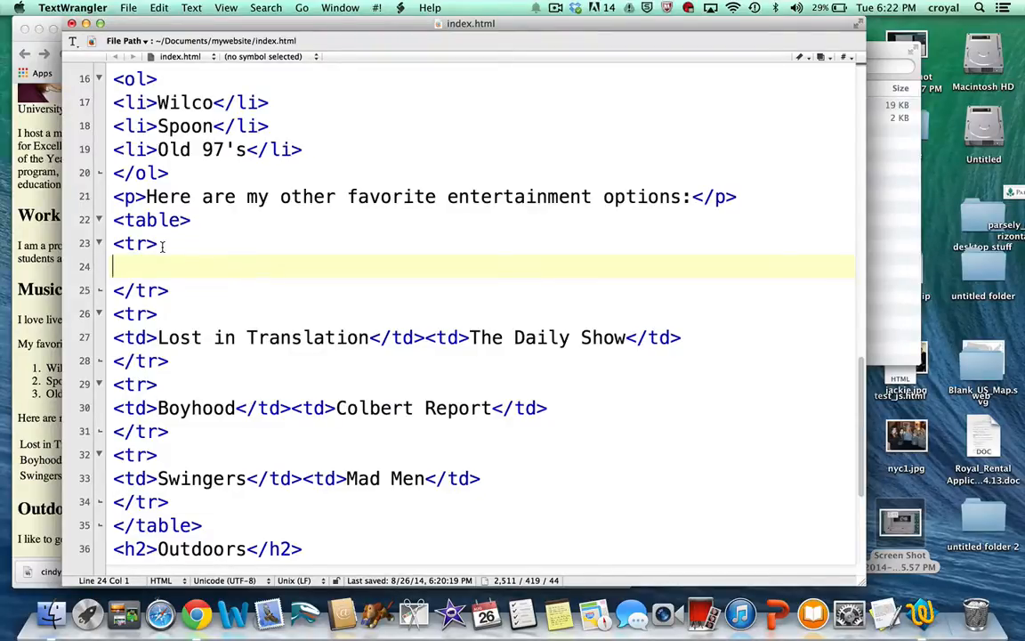
pyautogui.write('<t')
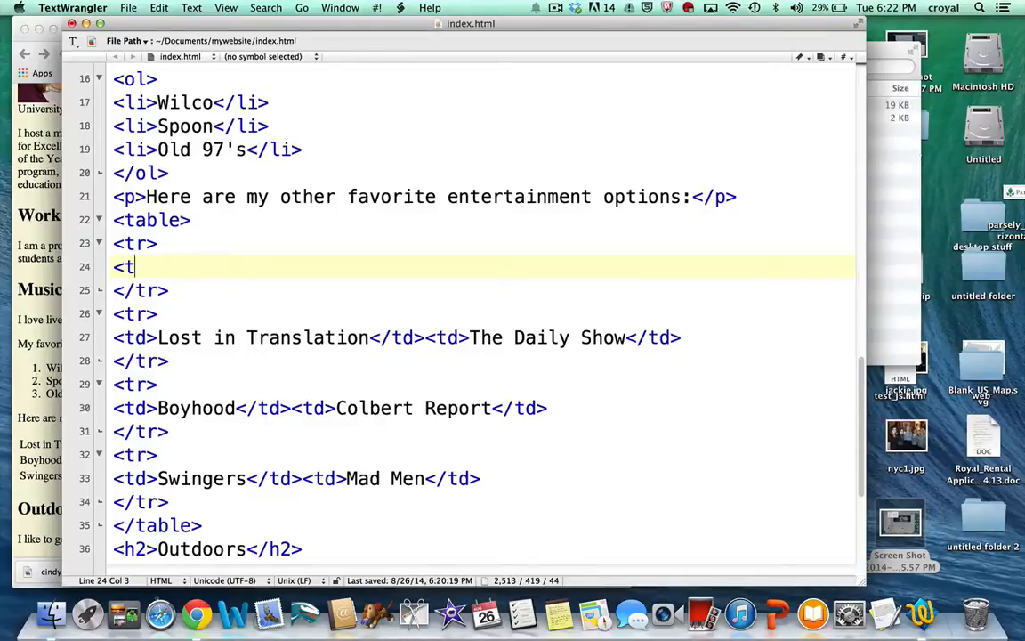
pyautogui.write('h>')
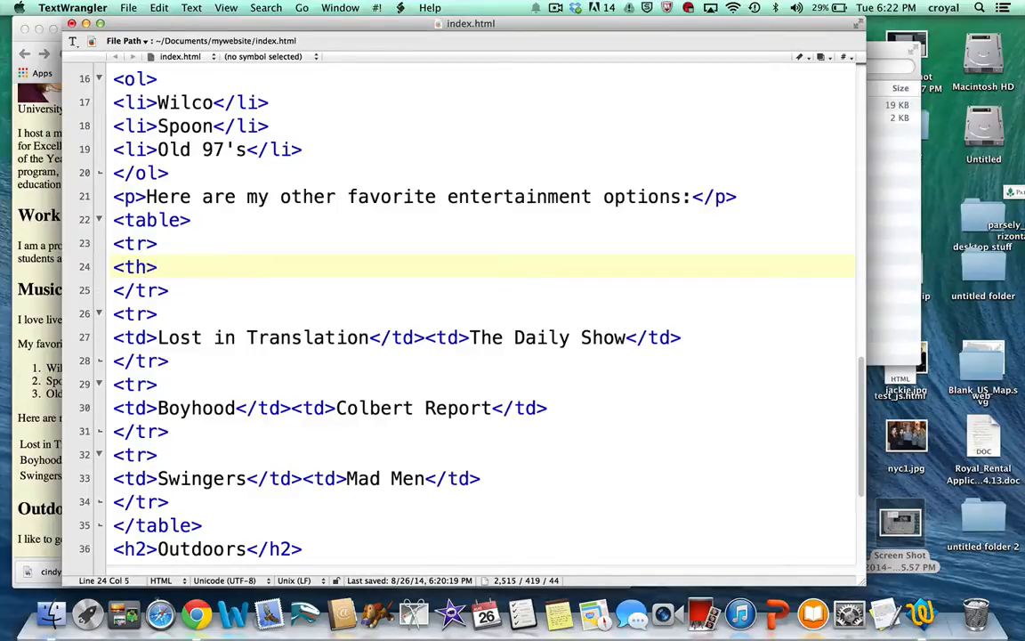
pyautogui.write('Mo')
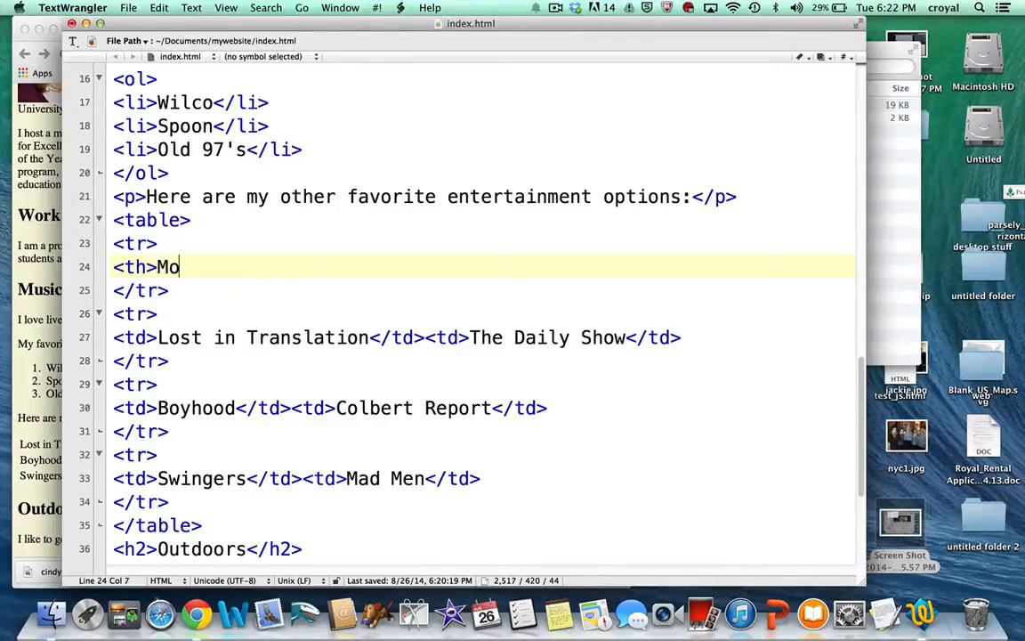
pyautogui.write('vies<t')
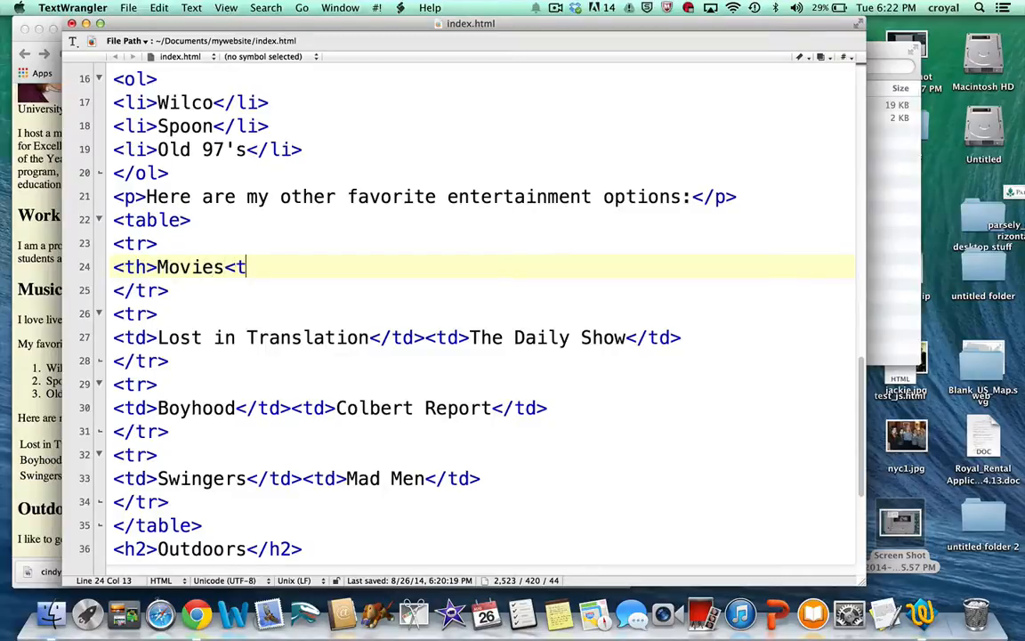
pyautogui.write('/th>')
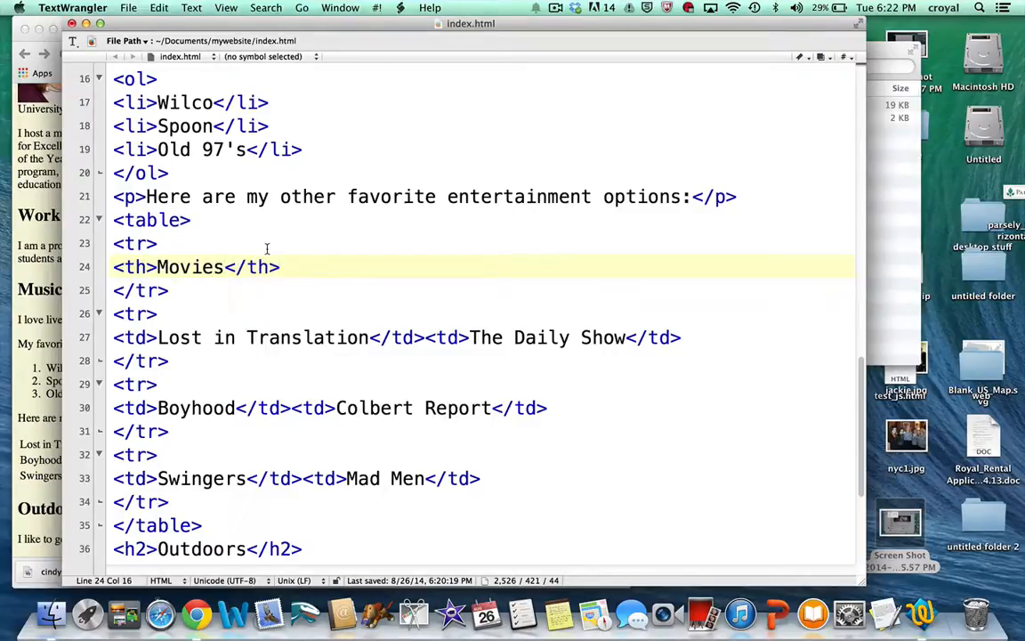
pyautogui.write('<th')
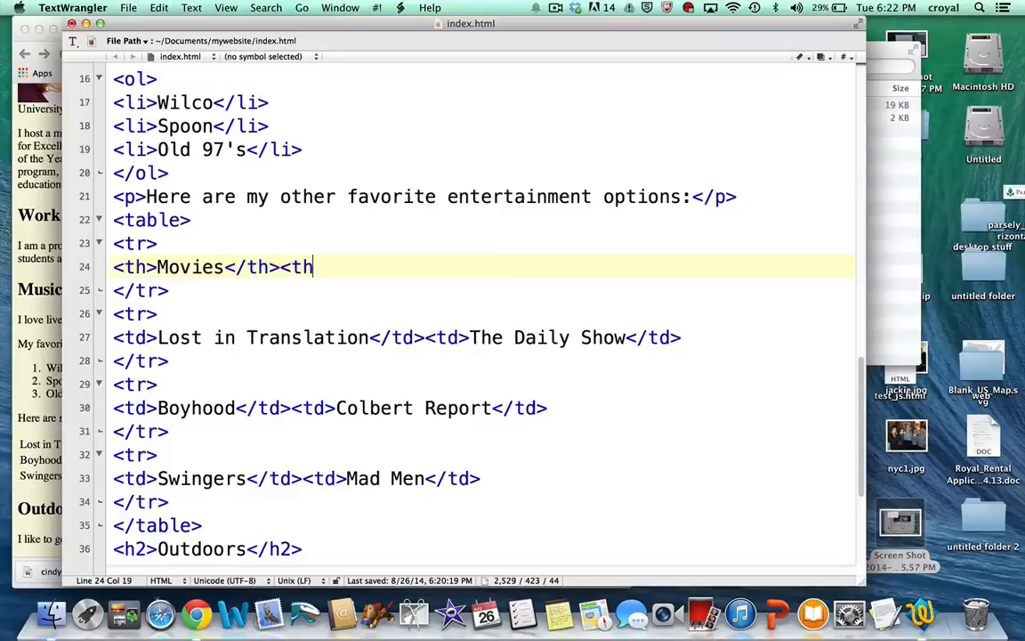
pyautogui.write('TV')
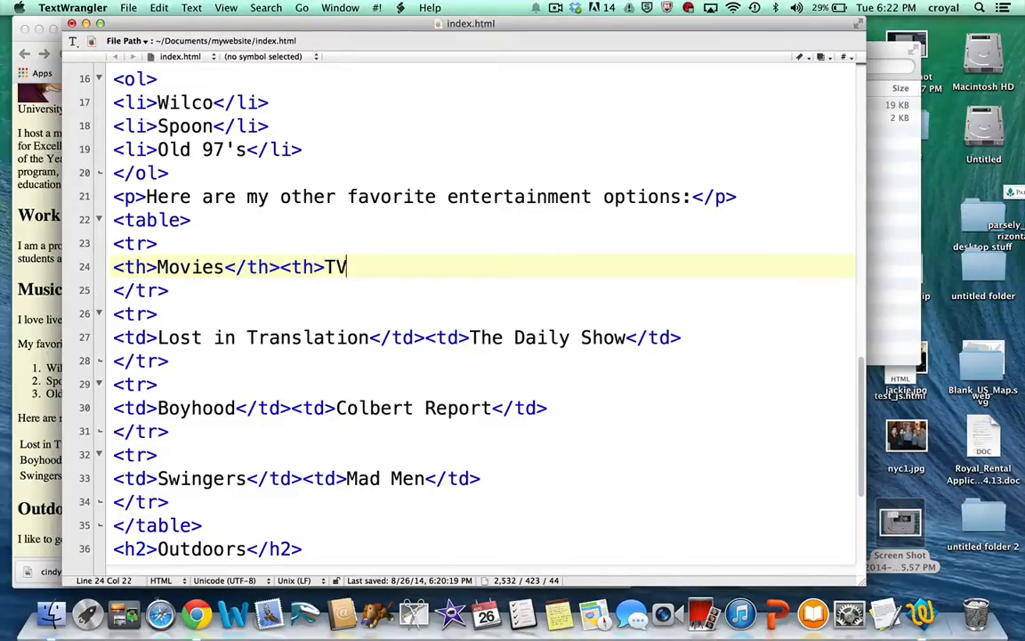
pyautogui.write('Shows</')
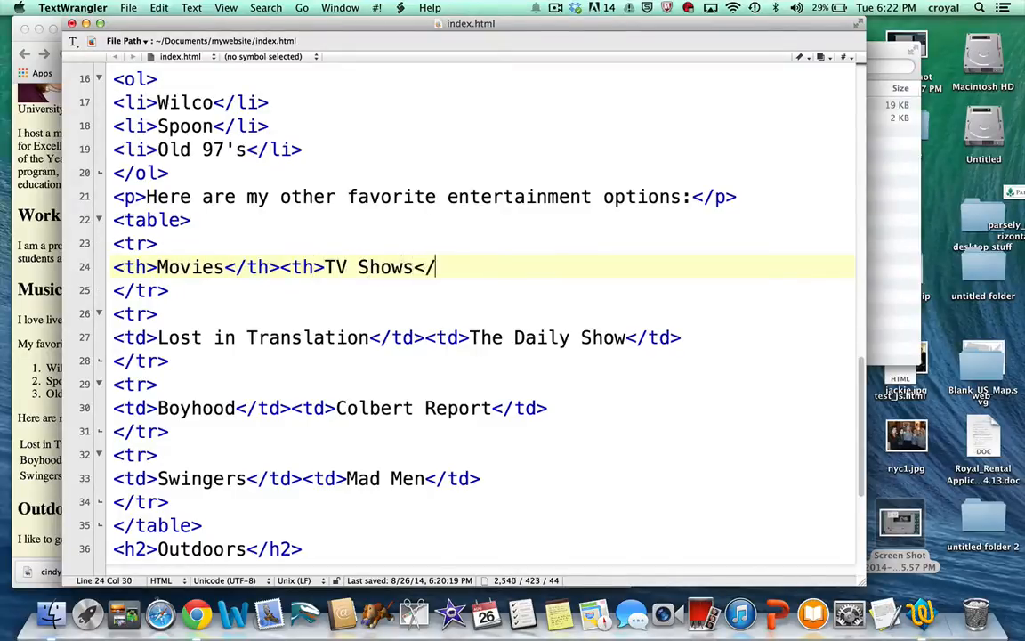
pyautogui.write('th>')
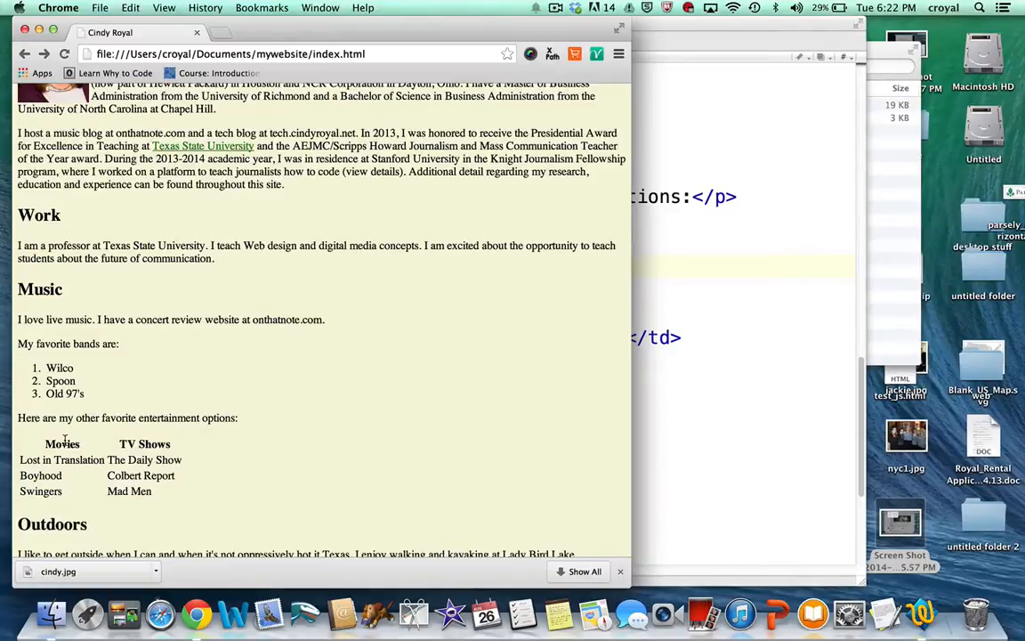
pyautogui.moveTo(164, 488)
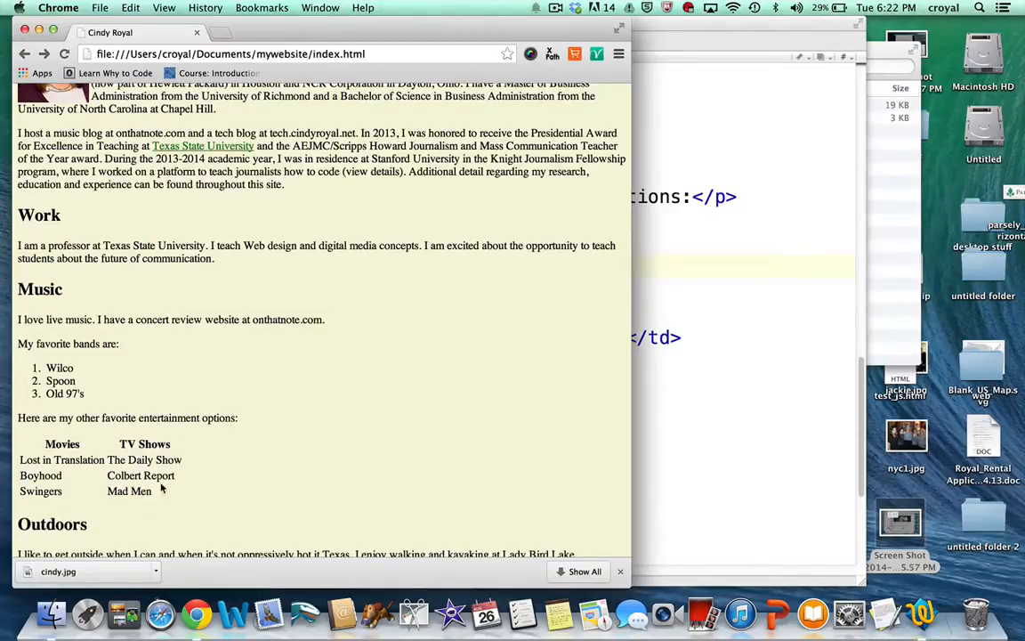
pyautogui.moveTo(705, 429)
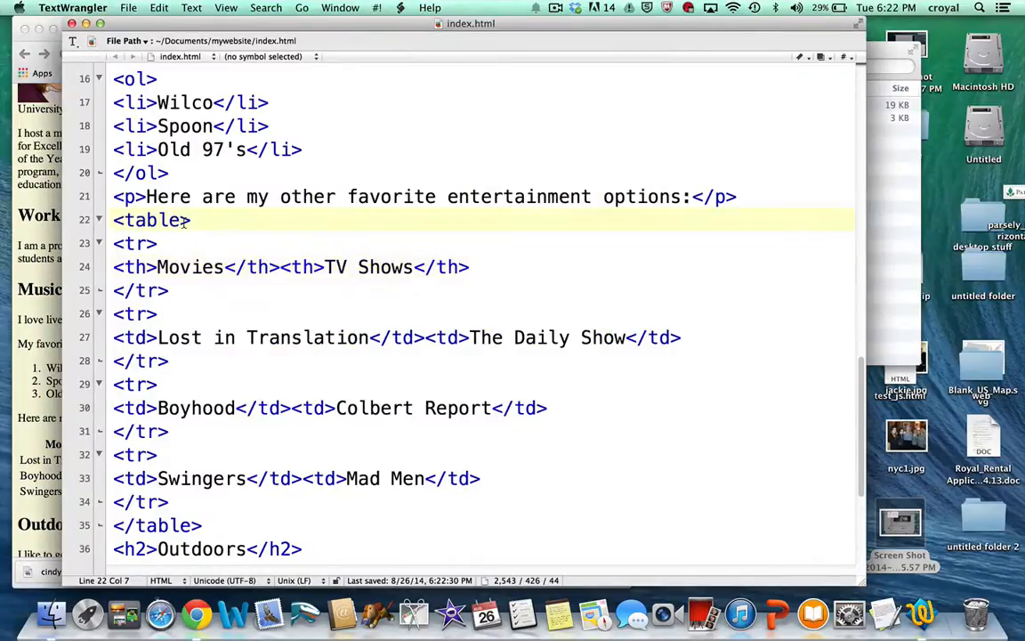
# - Add border="1" and a width of 300 to the <table> tag
pyautogui.write('border')
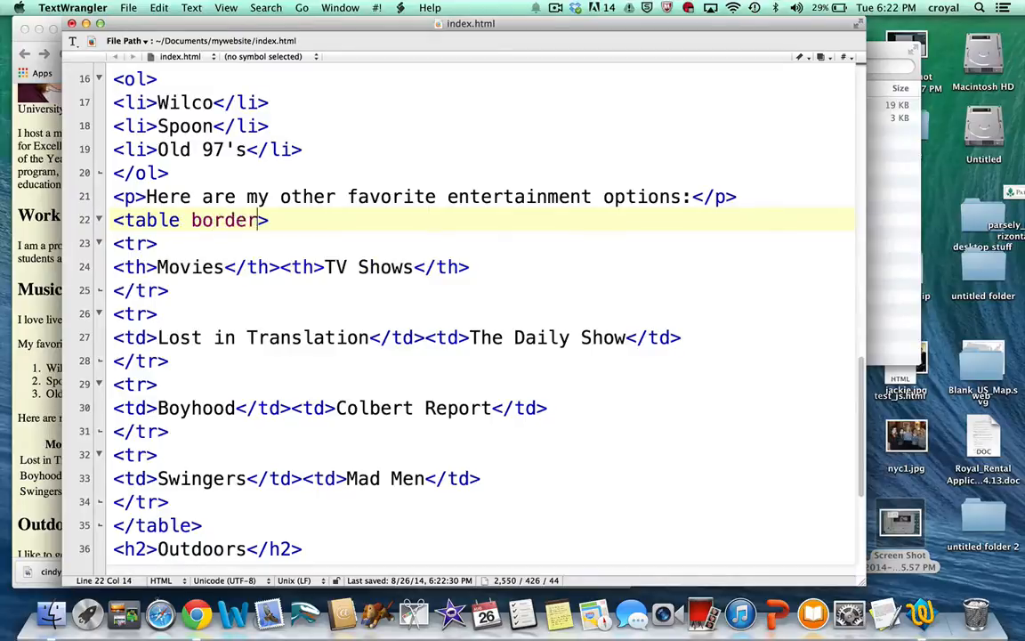
pyautogui.write('=1')
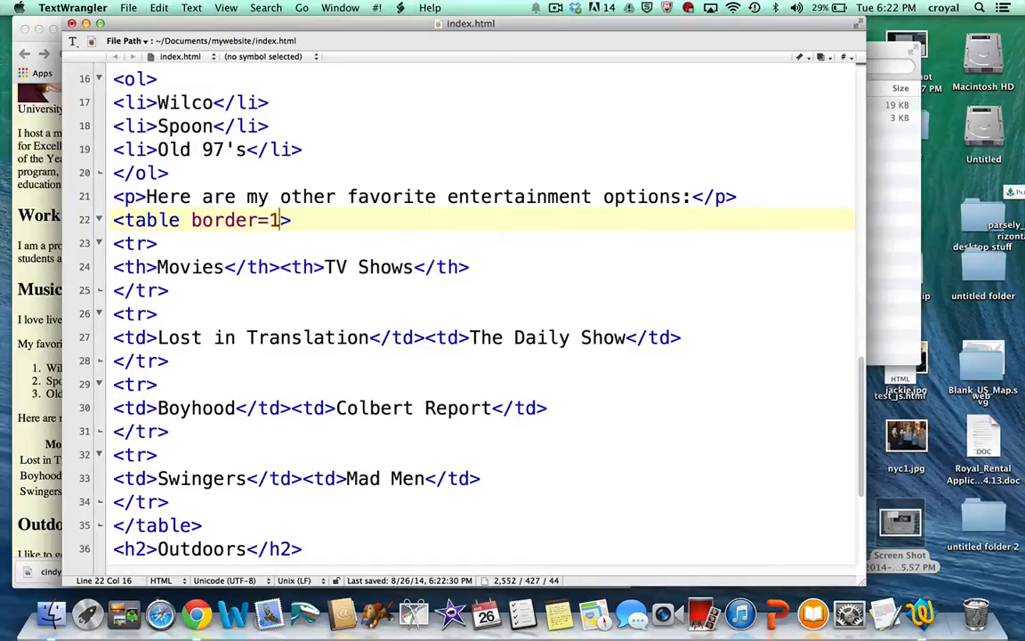
pyautogui.press('backspace')
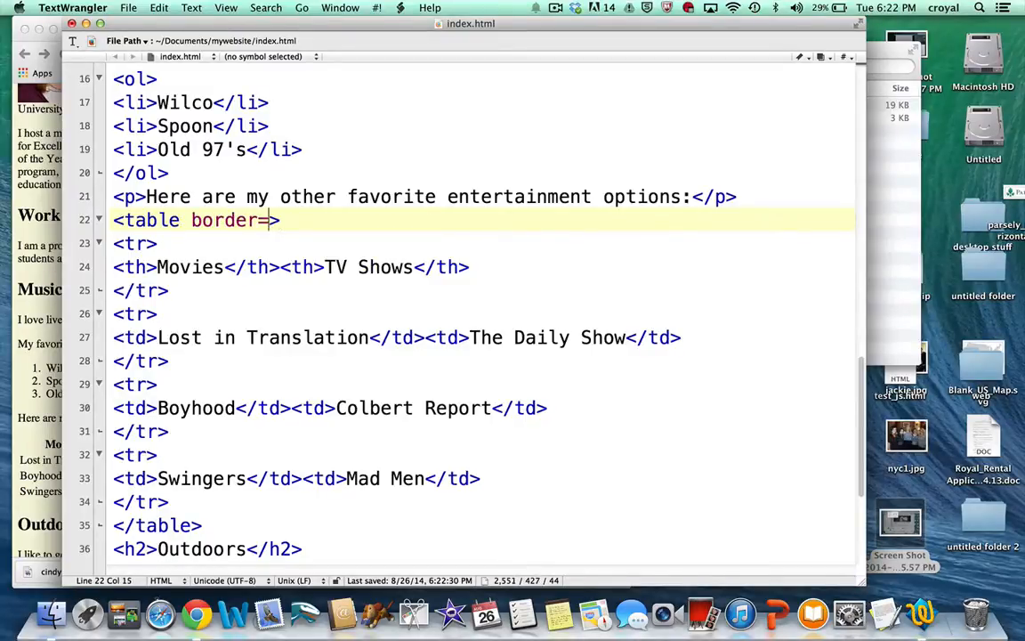
pyautogui.write('"')
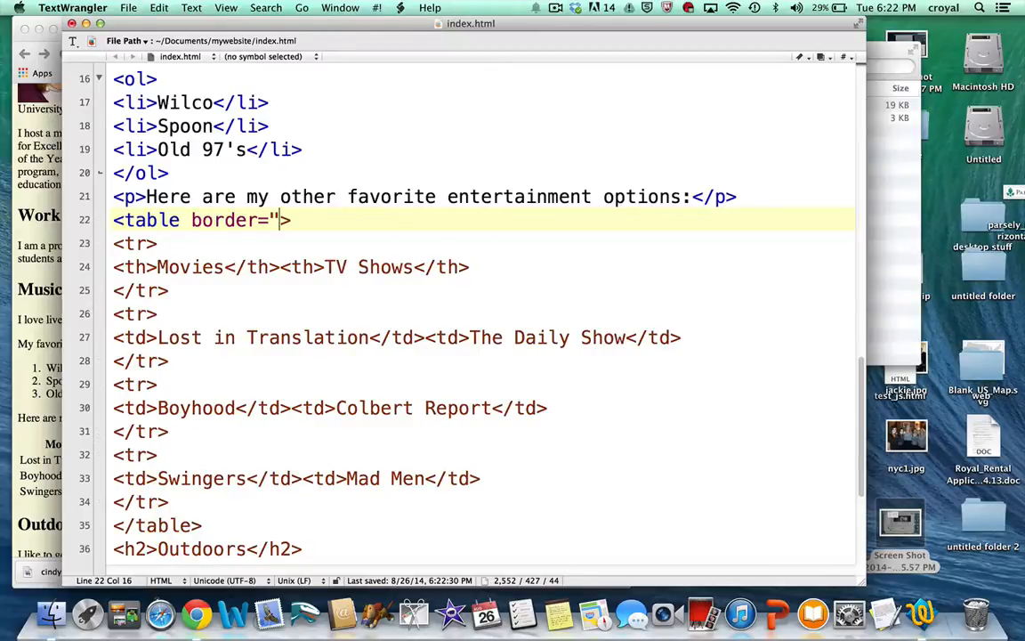
pyautogui.write('1')
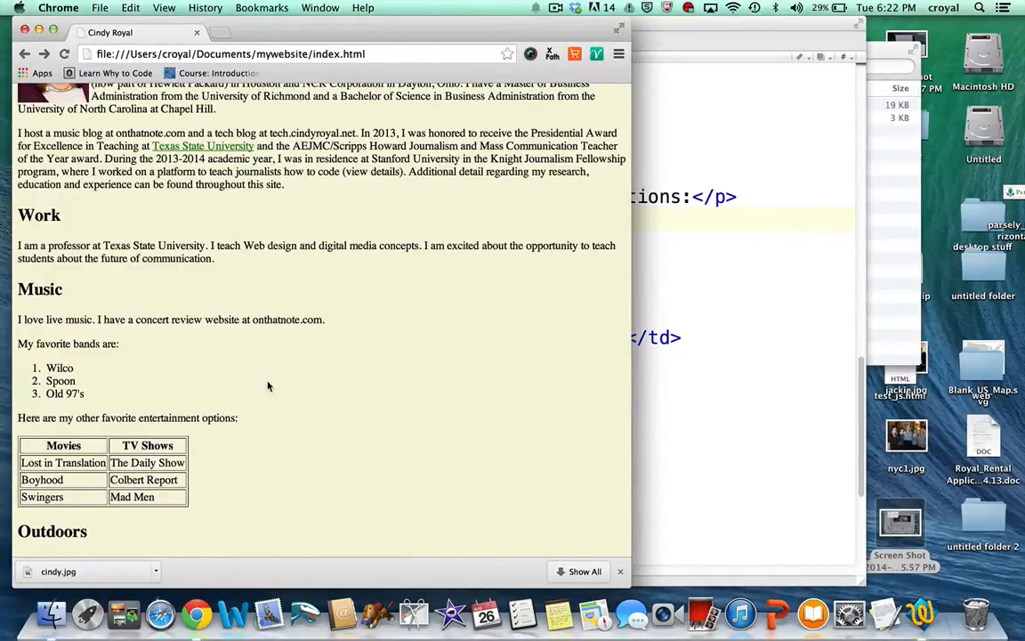
pyautogui.moveTo(189, 506)
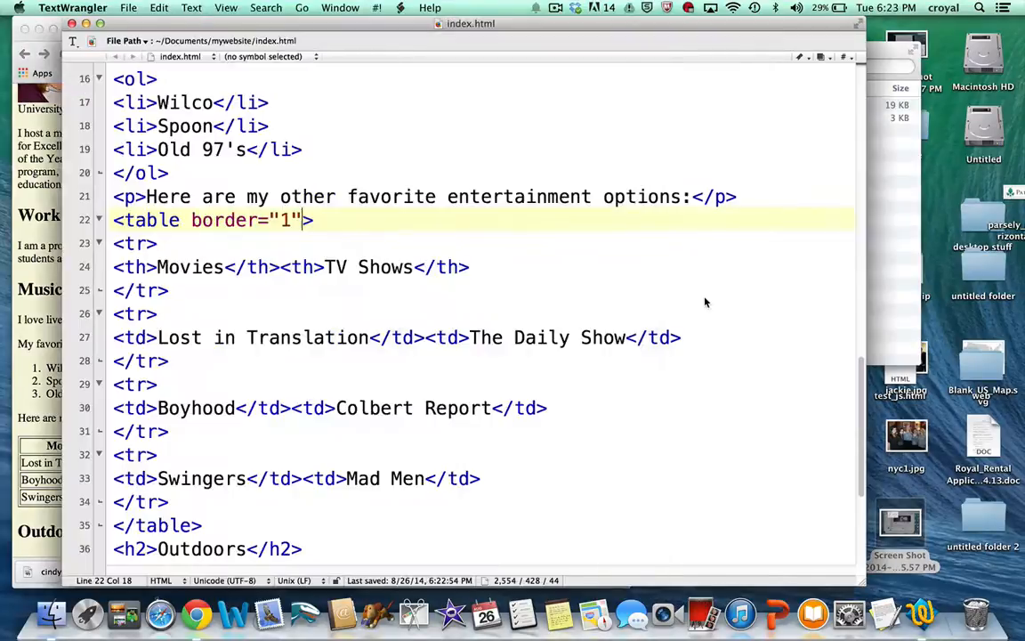
pyautogui.write('width="')
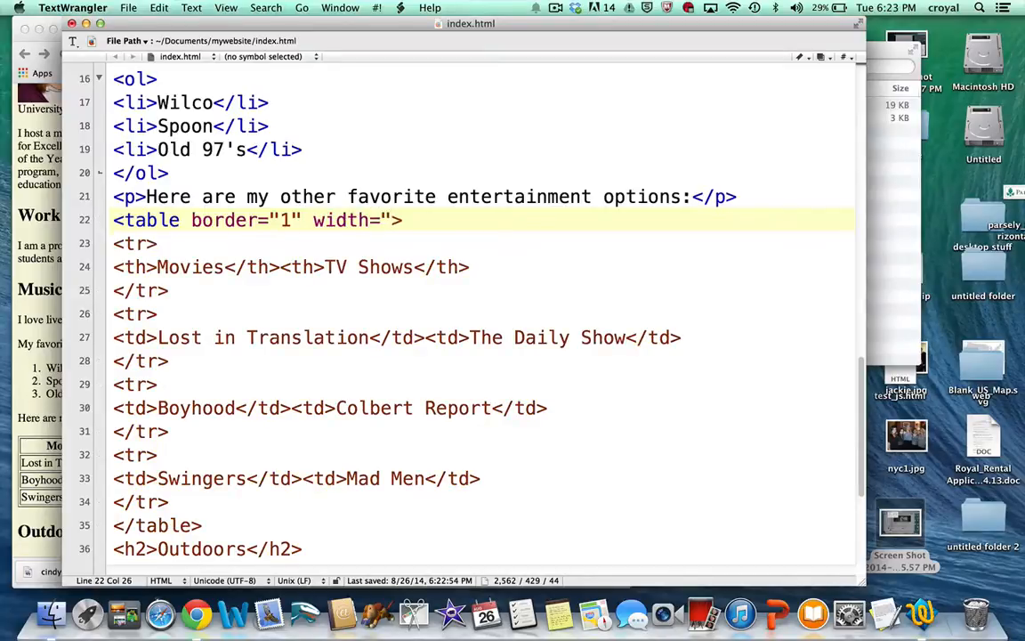
pyautogui.write('300')
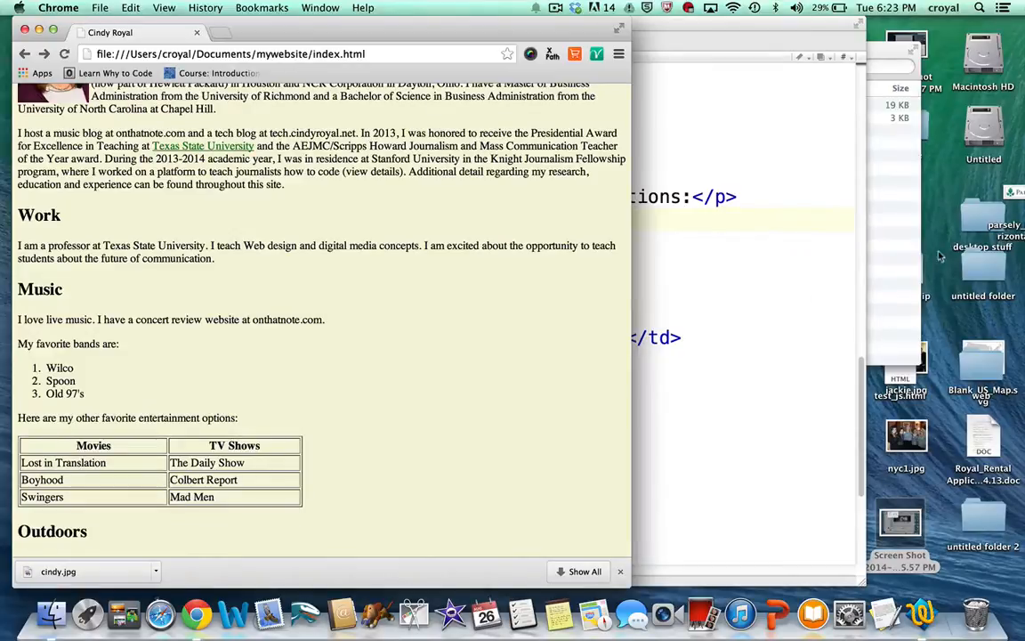
pyautogui.moveTo(897, 276)
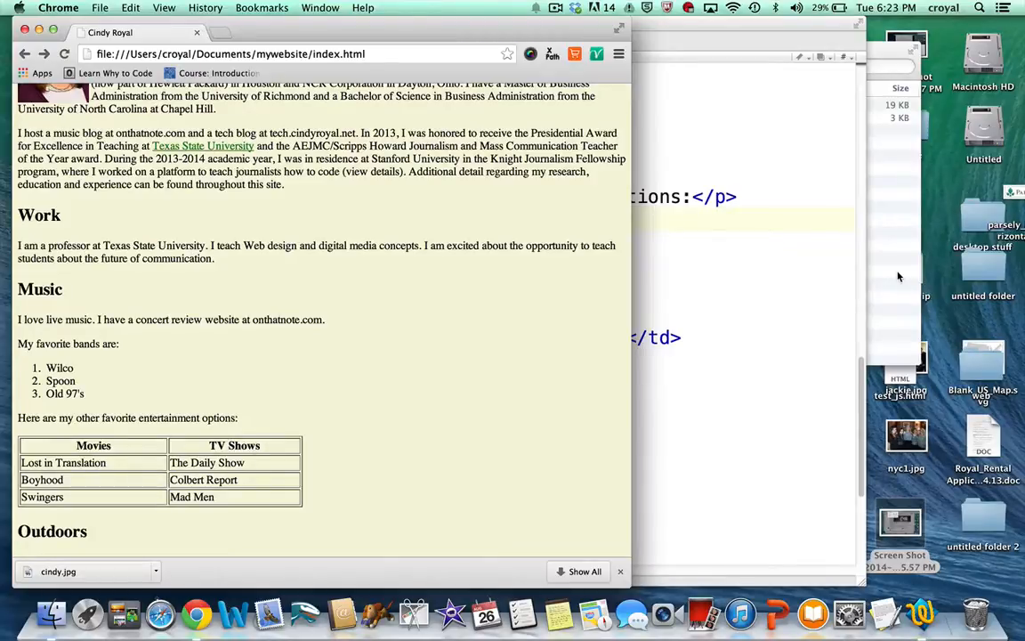
pyautogui.moveTo(767, 319)
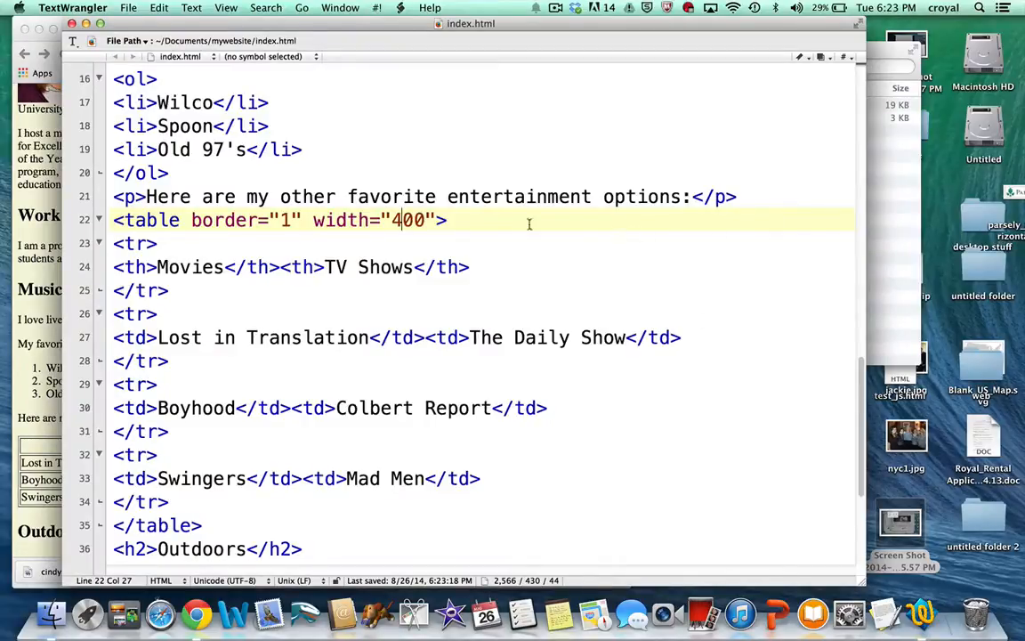
pyautogui.moveTo(278, 458)
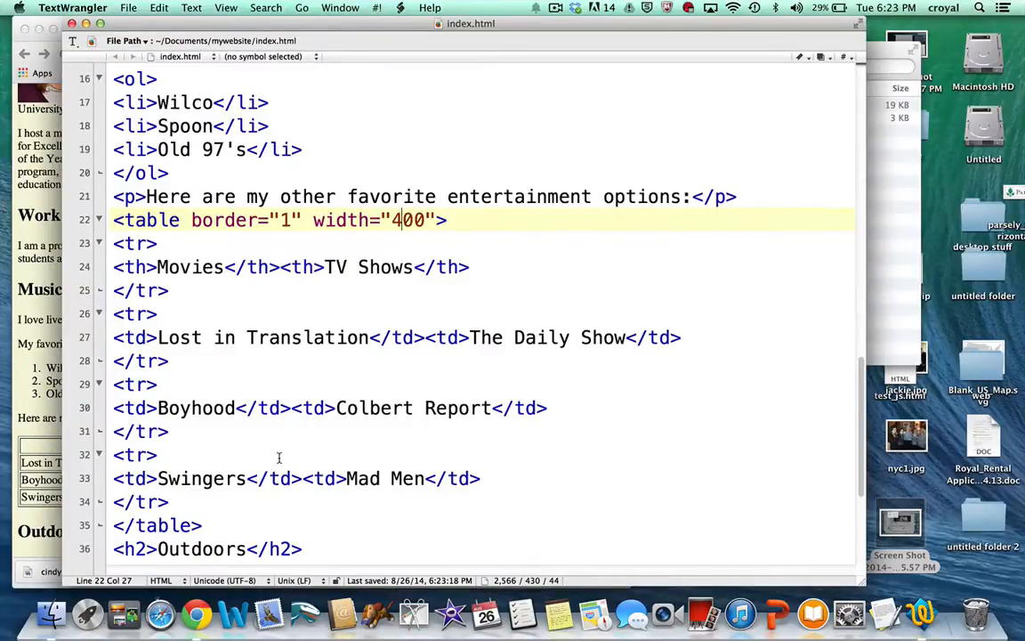